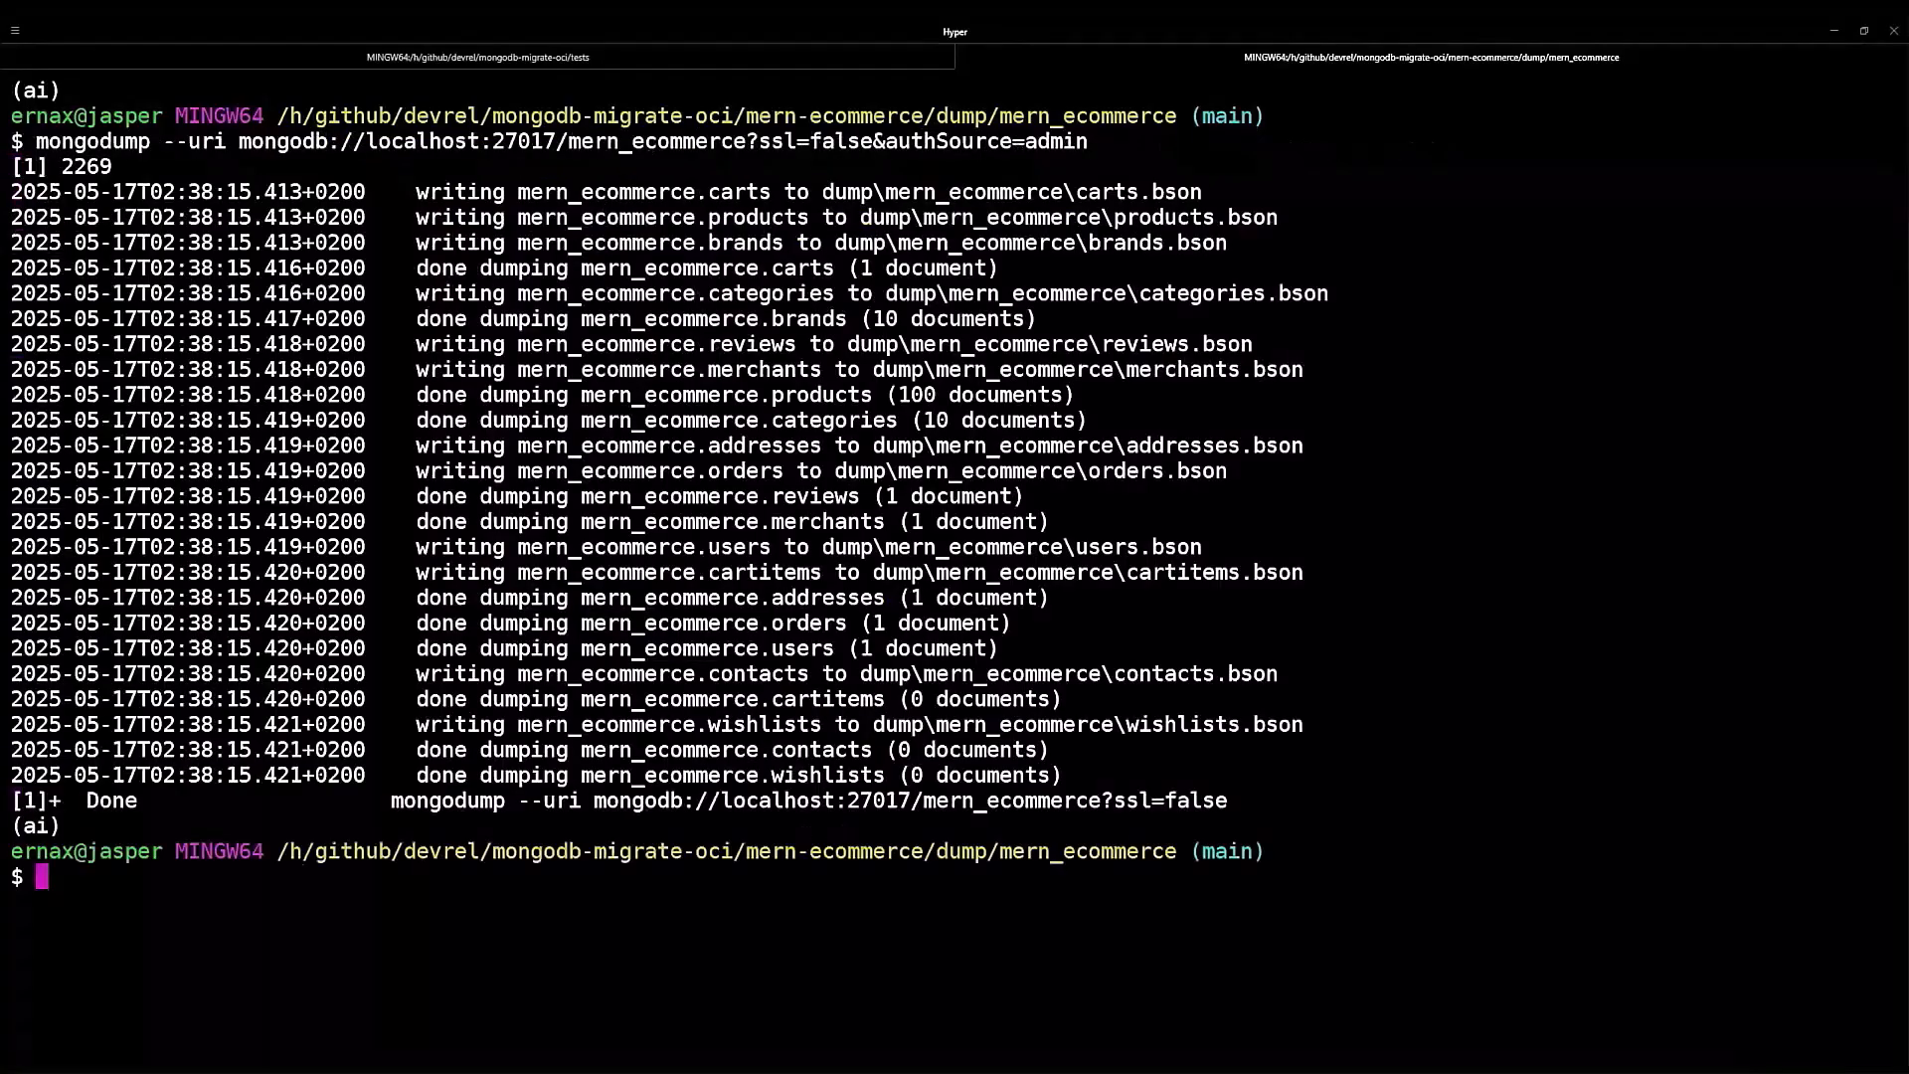
Change into the dump folder and run mongorestore with --drop into the Oracle ecommerce database.
{"action": "type", "text": "c"}
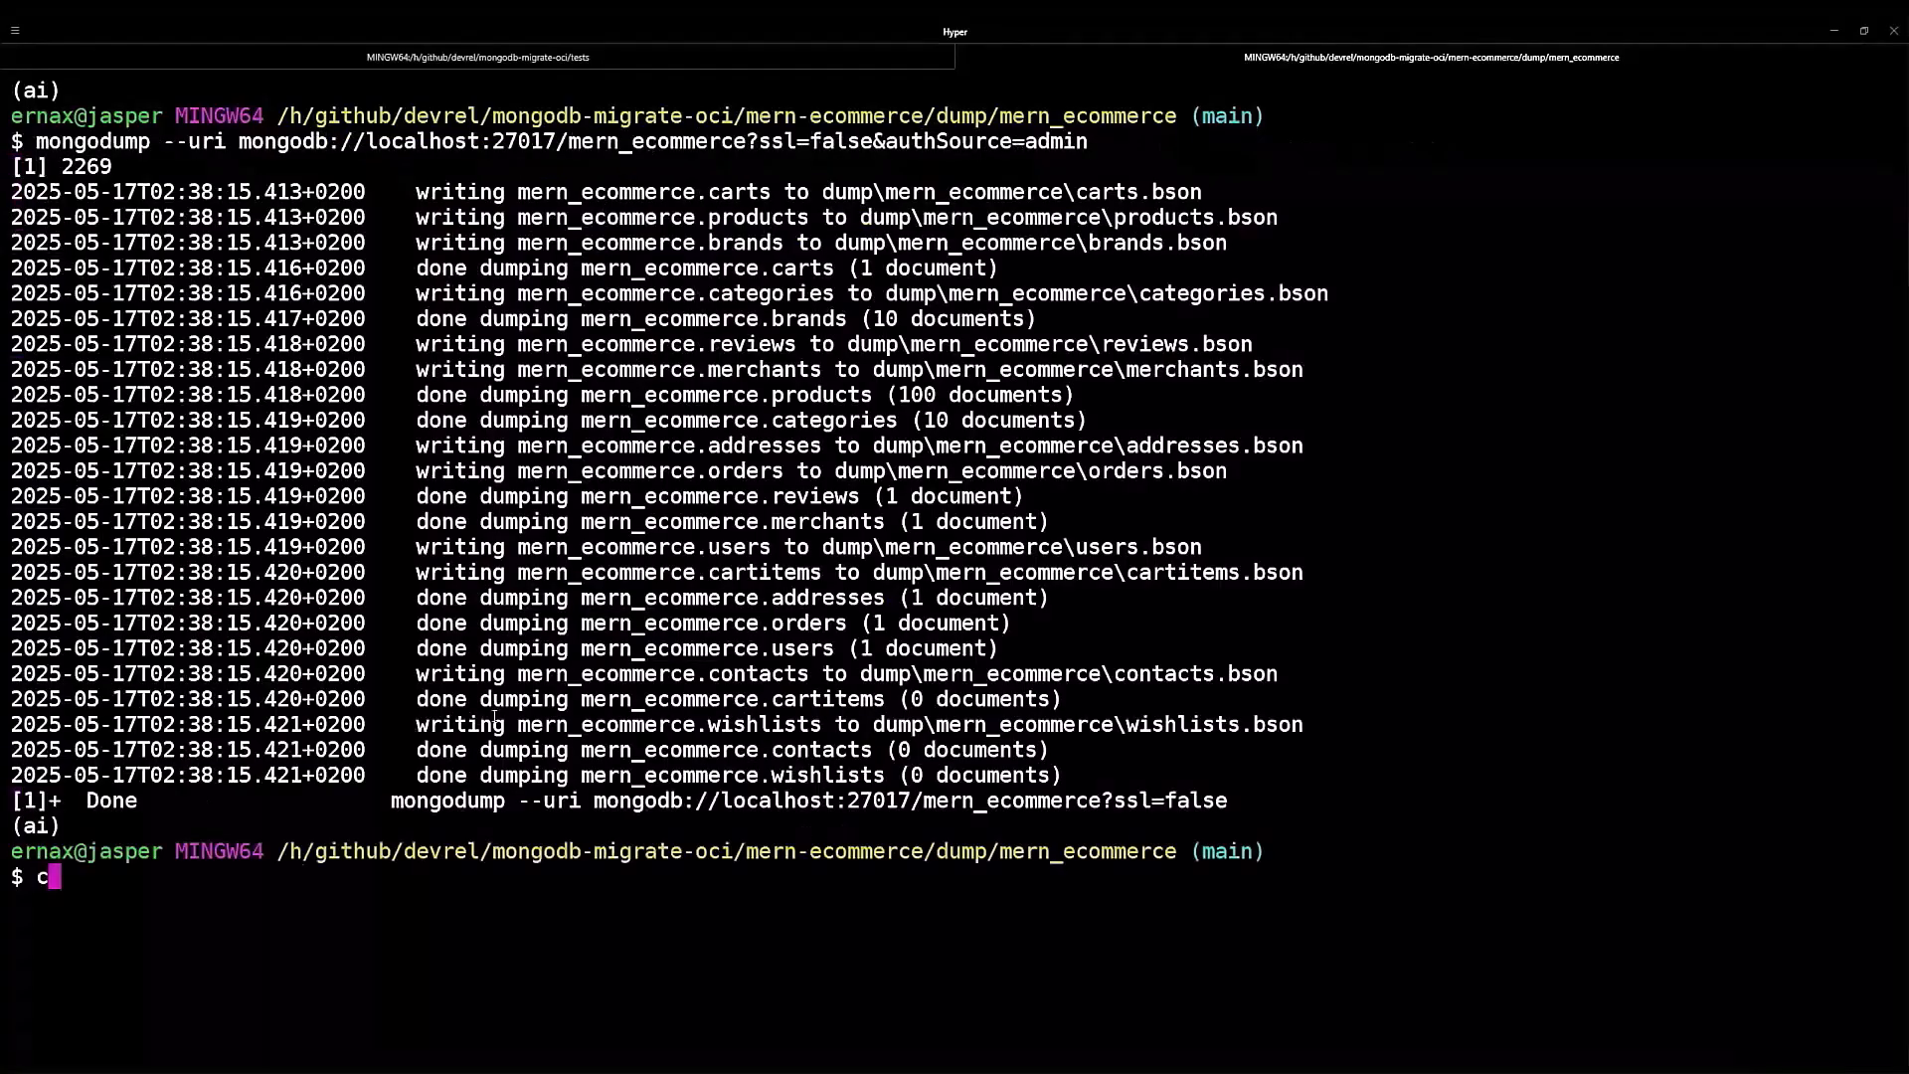
{"action": "type", "text": "d dump"}
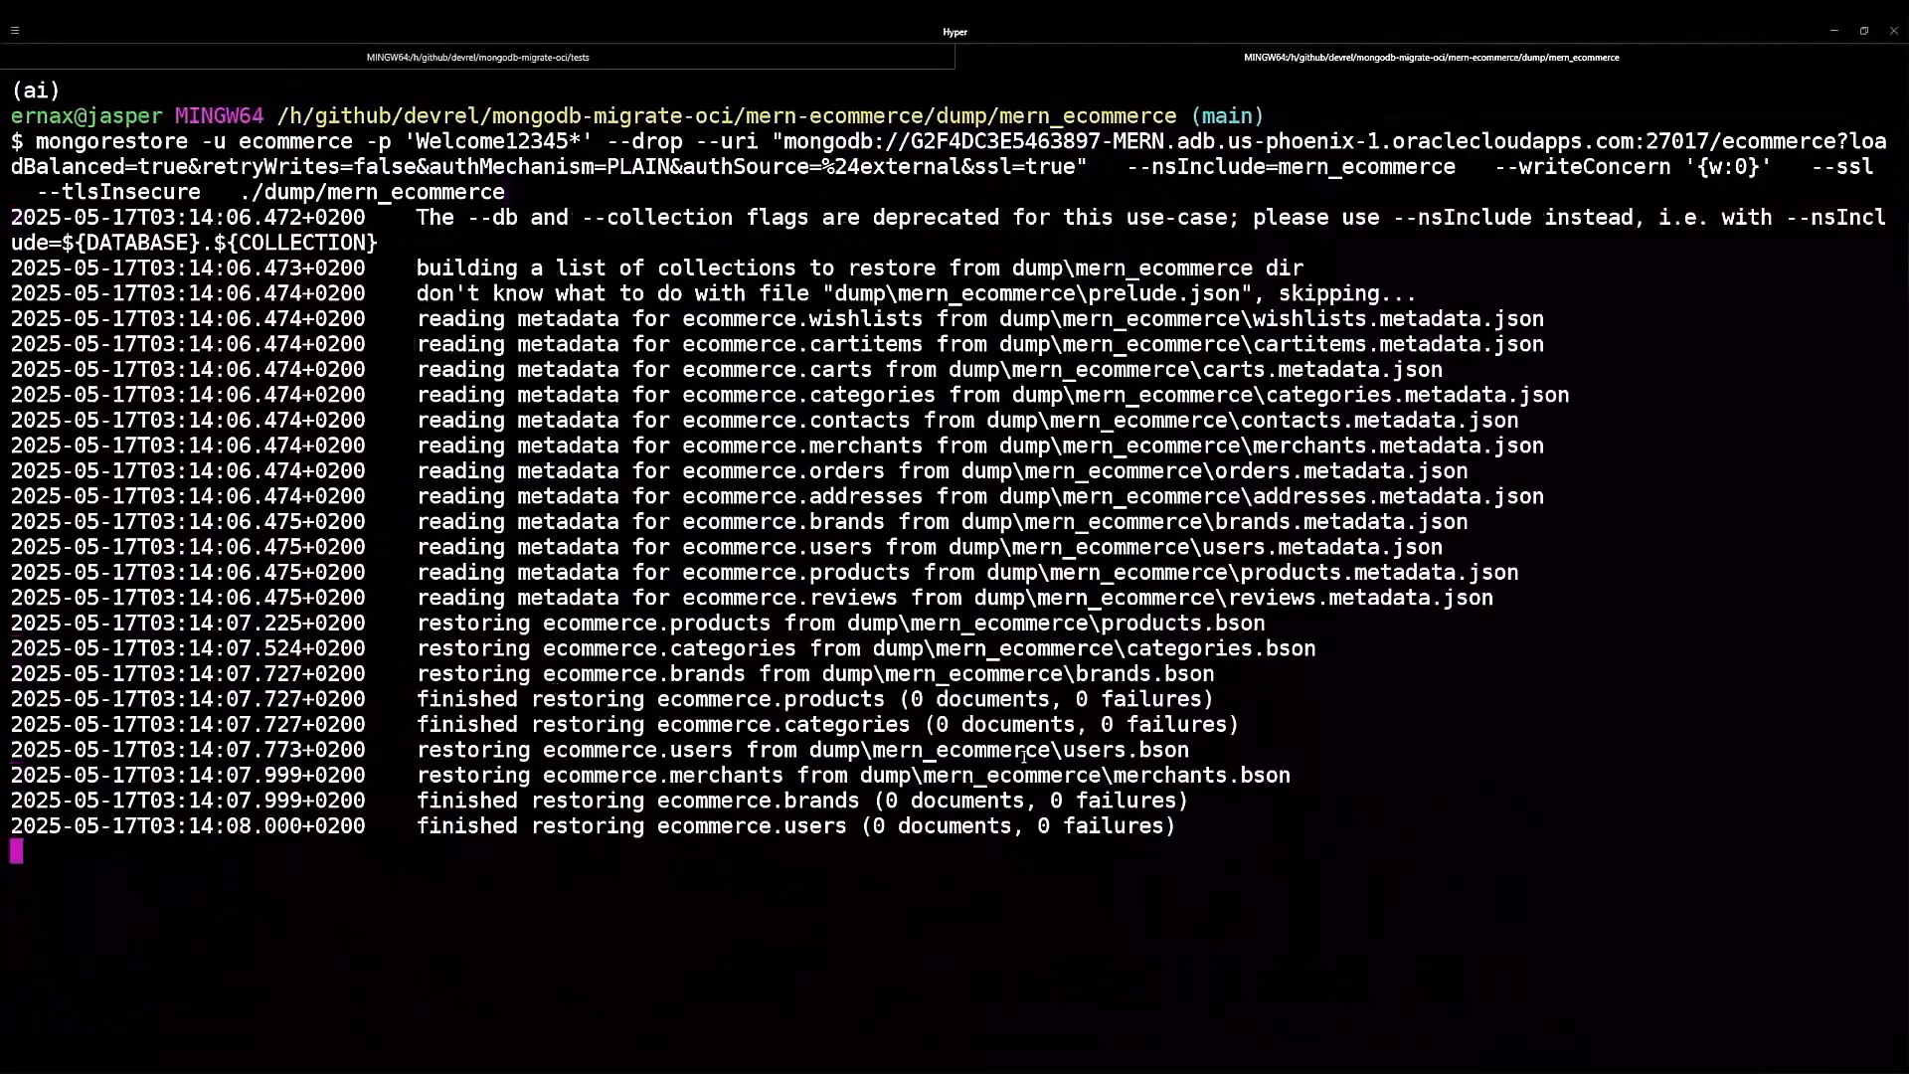
{"action": "scroll", "scroll_direction": "down", "scroll_amount": 3}
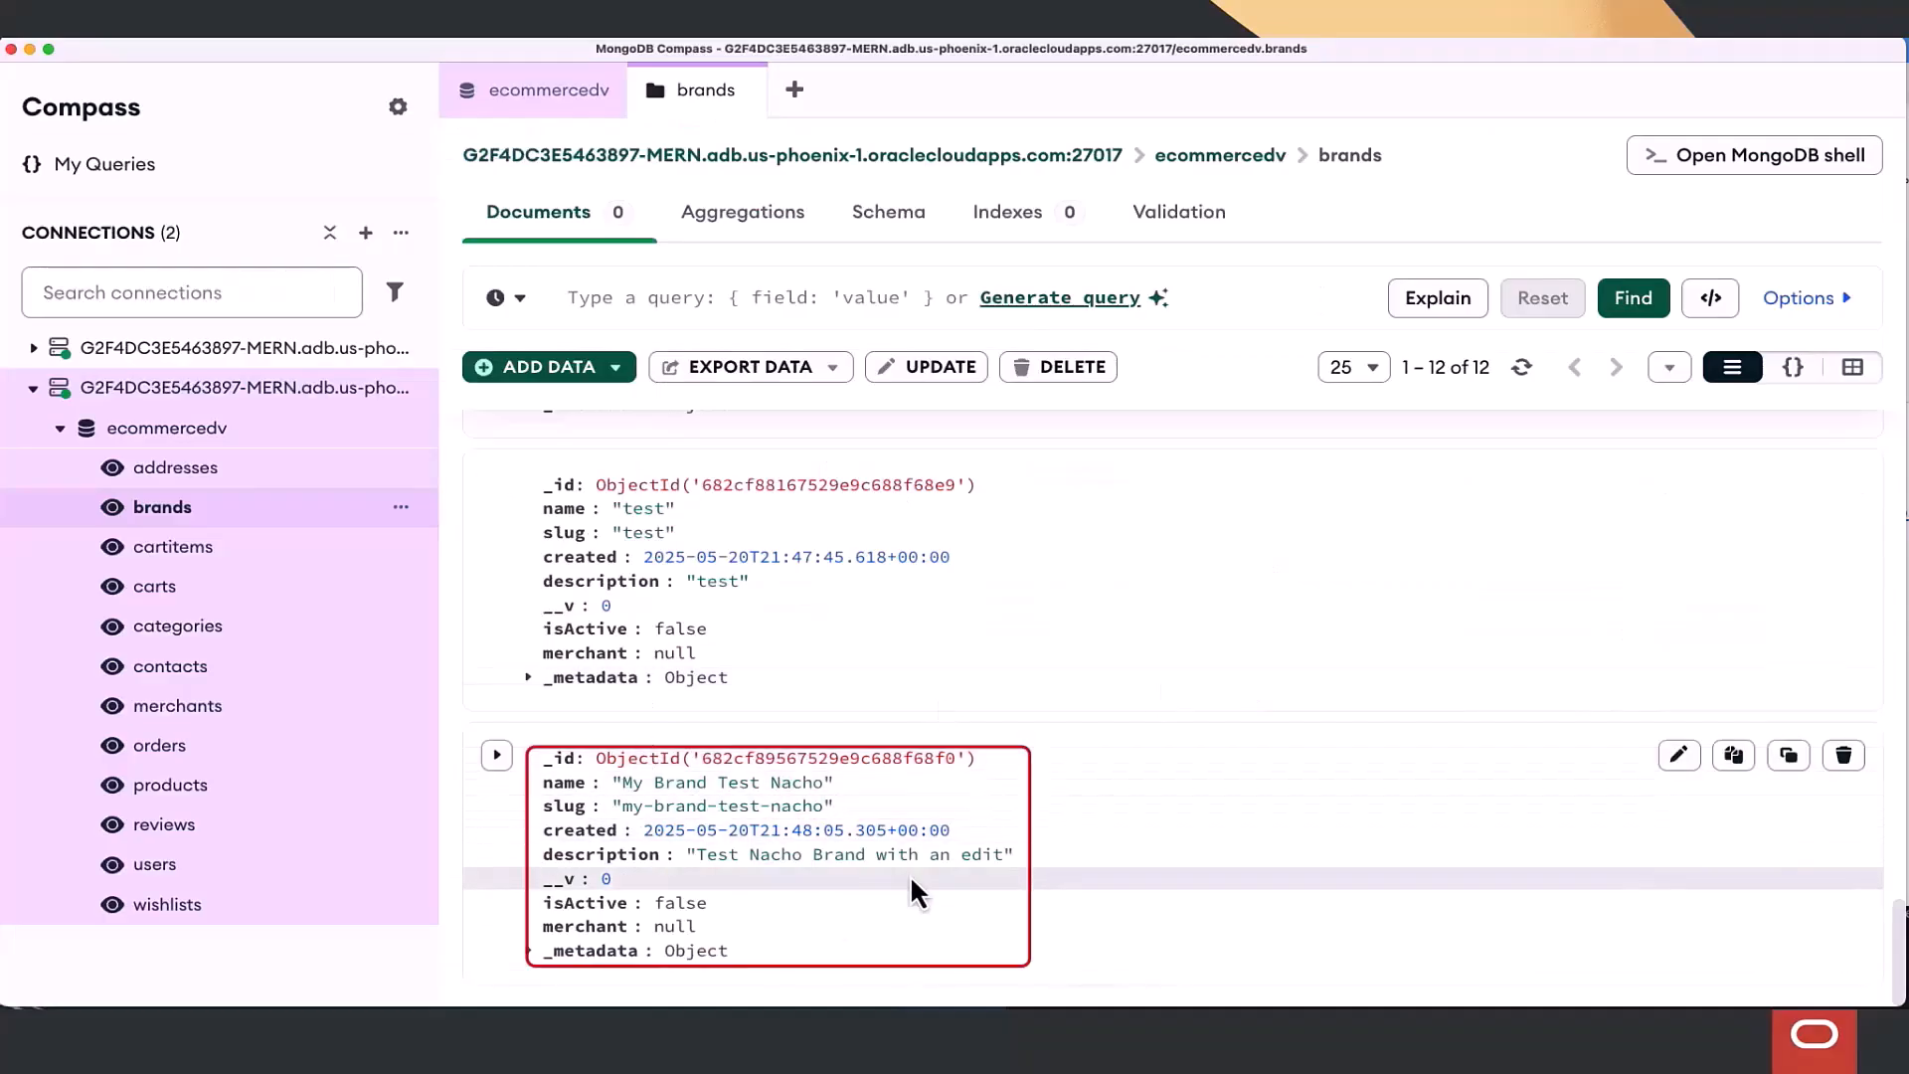
Switch the brands collection documents to the {} JSON text view.
{"action": "left_click", "coordinate": [1791, 362]}
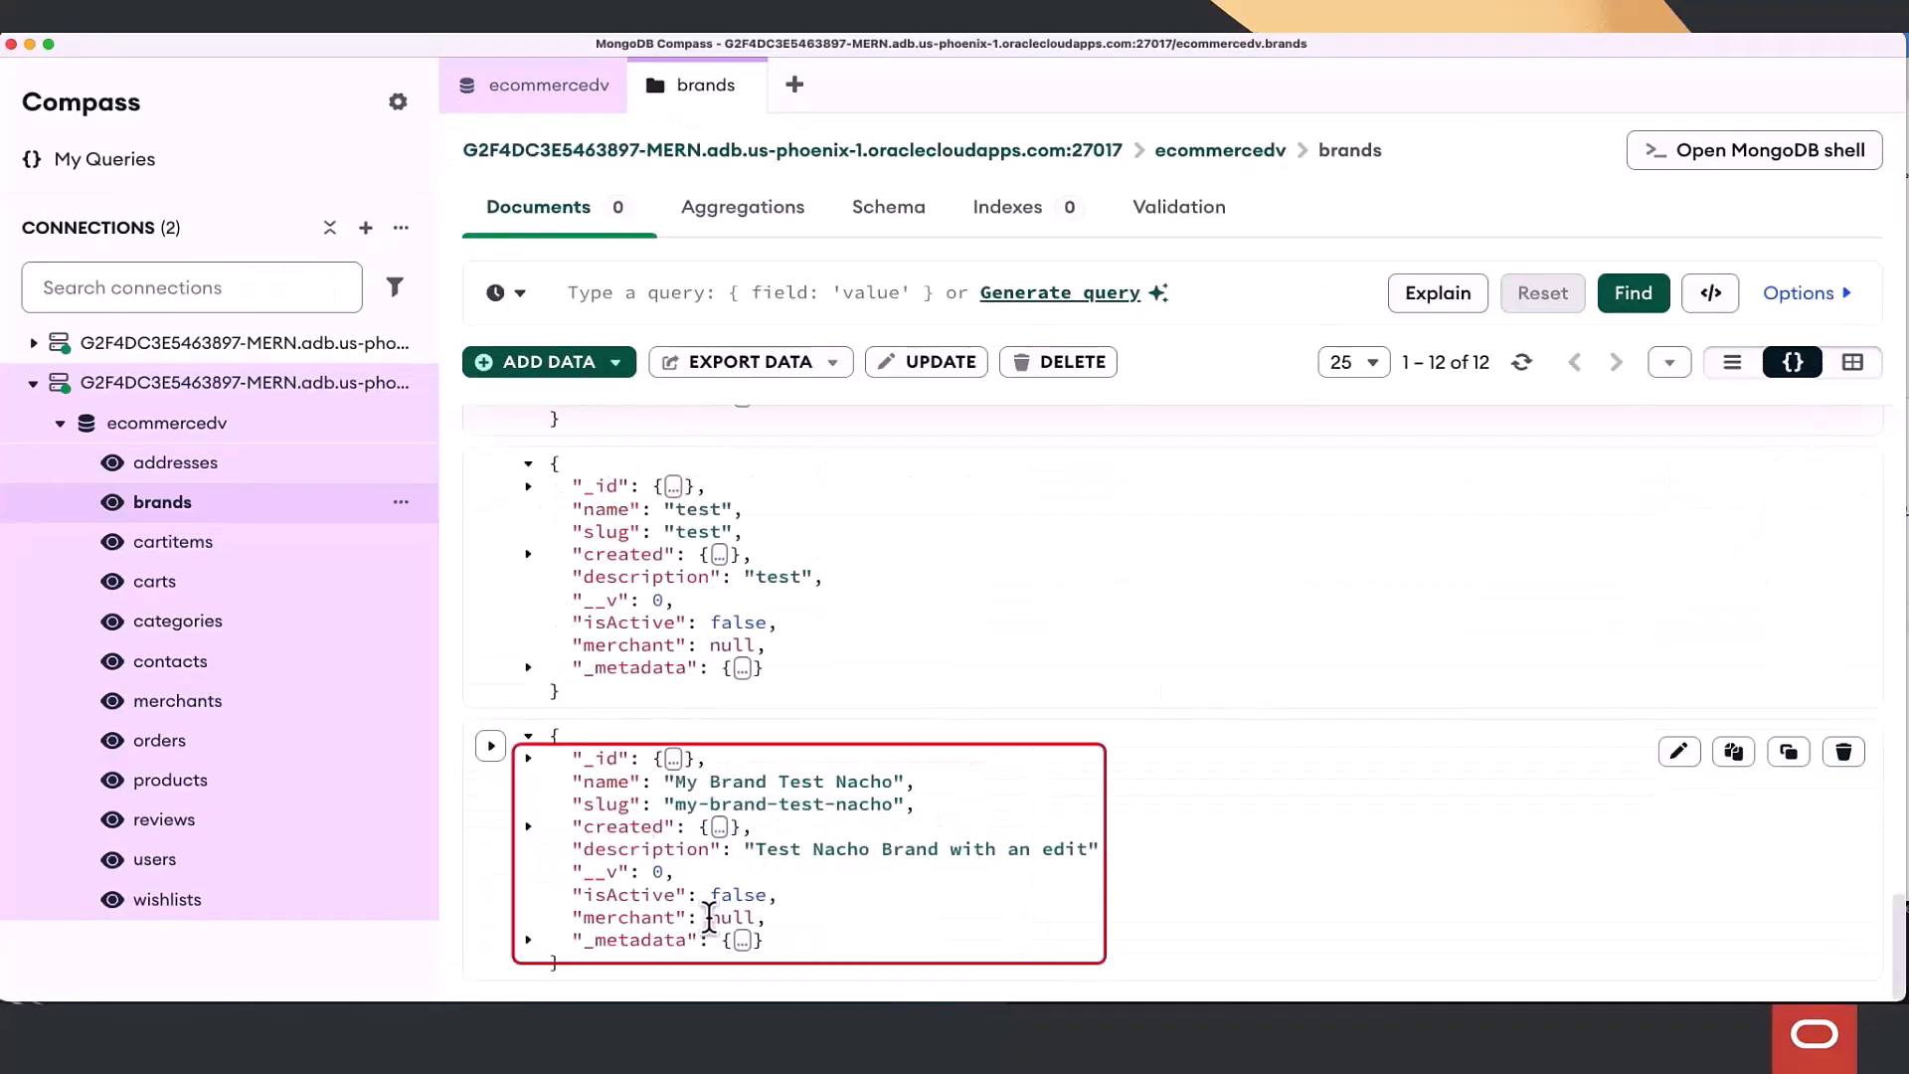
{"action": "left_click", "coordinate": [1851, 370]}
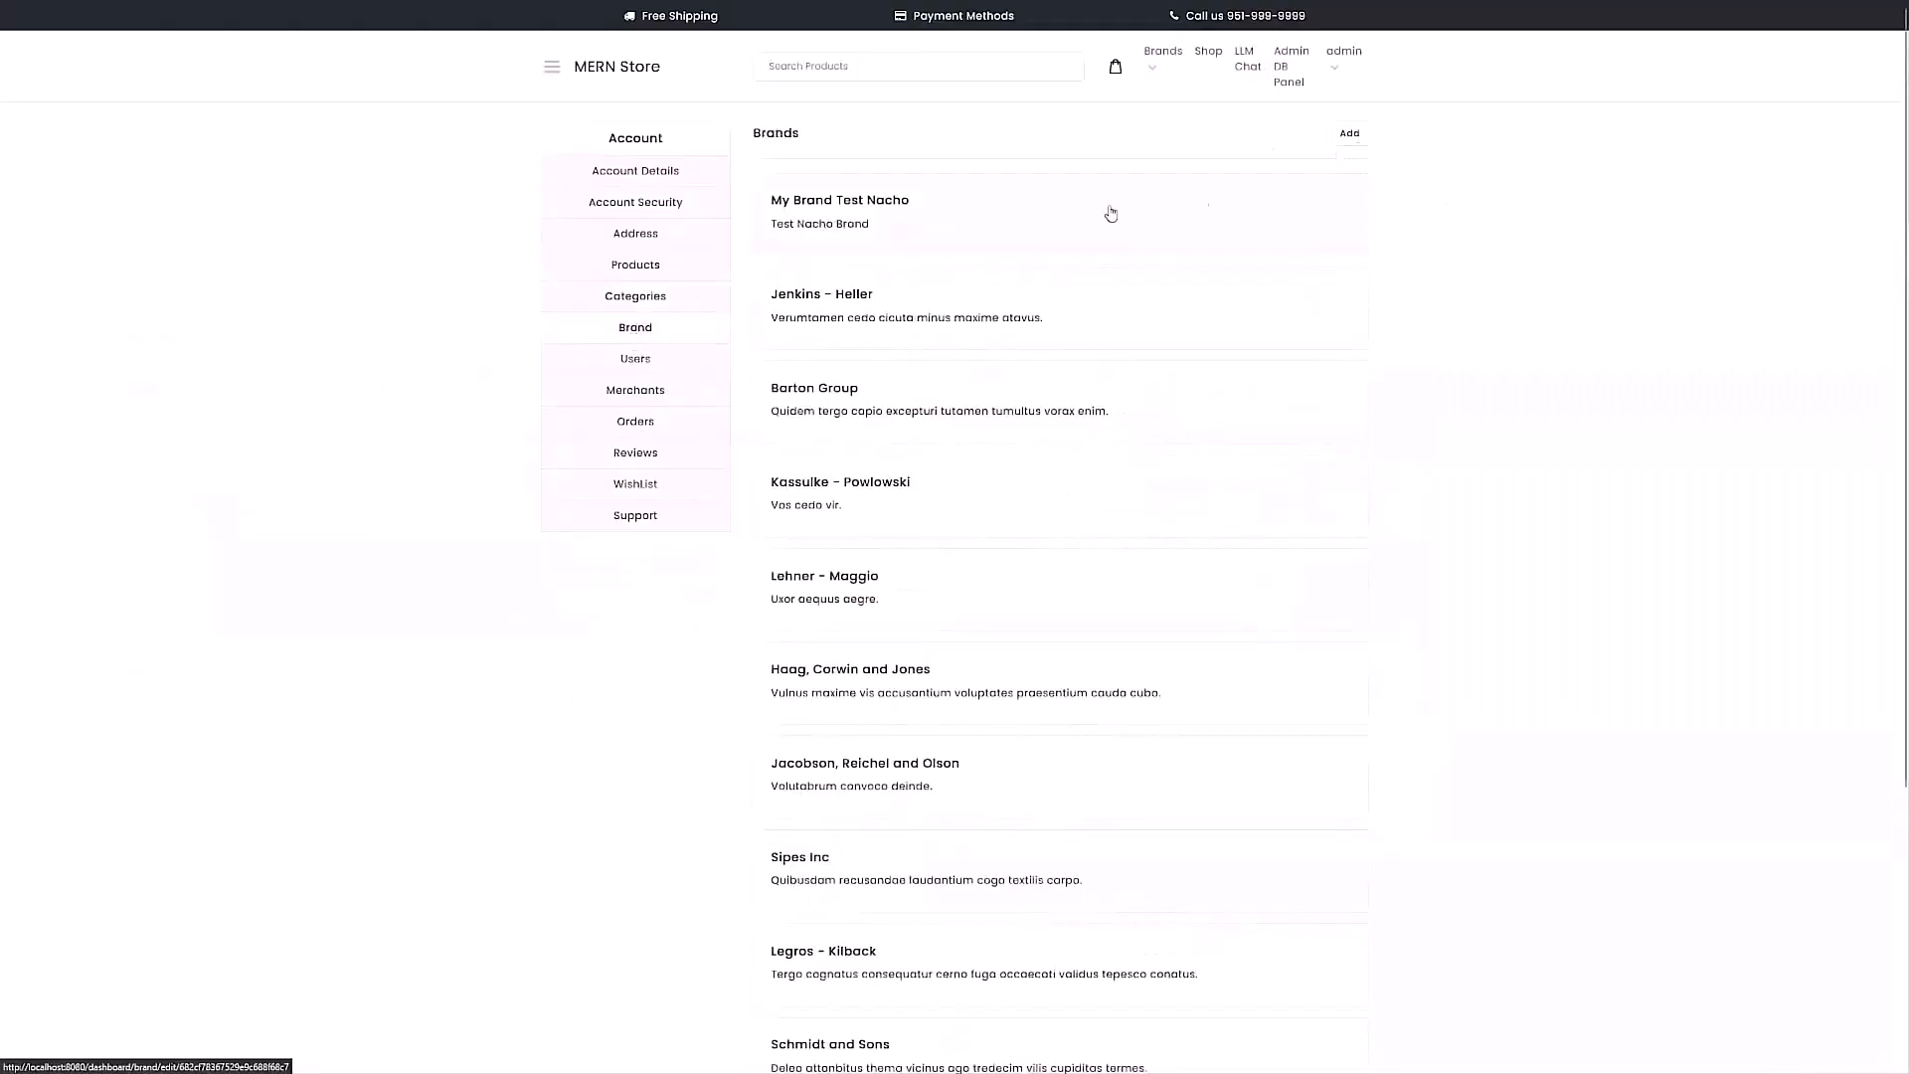
Select the My Brand Test Nacho entry in the admin Brand list for editing.
{"action": "left_click", "coordinate": [839, 199]}
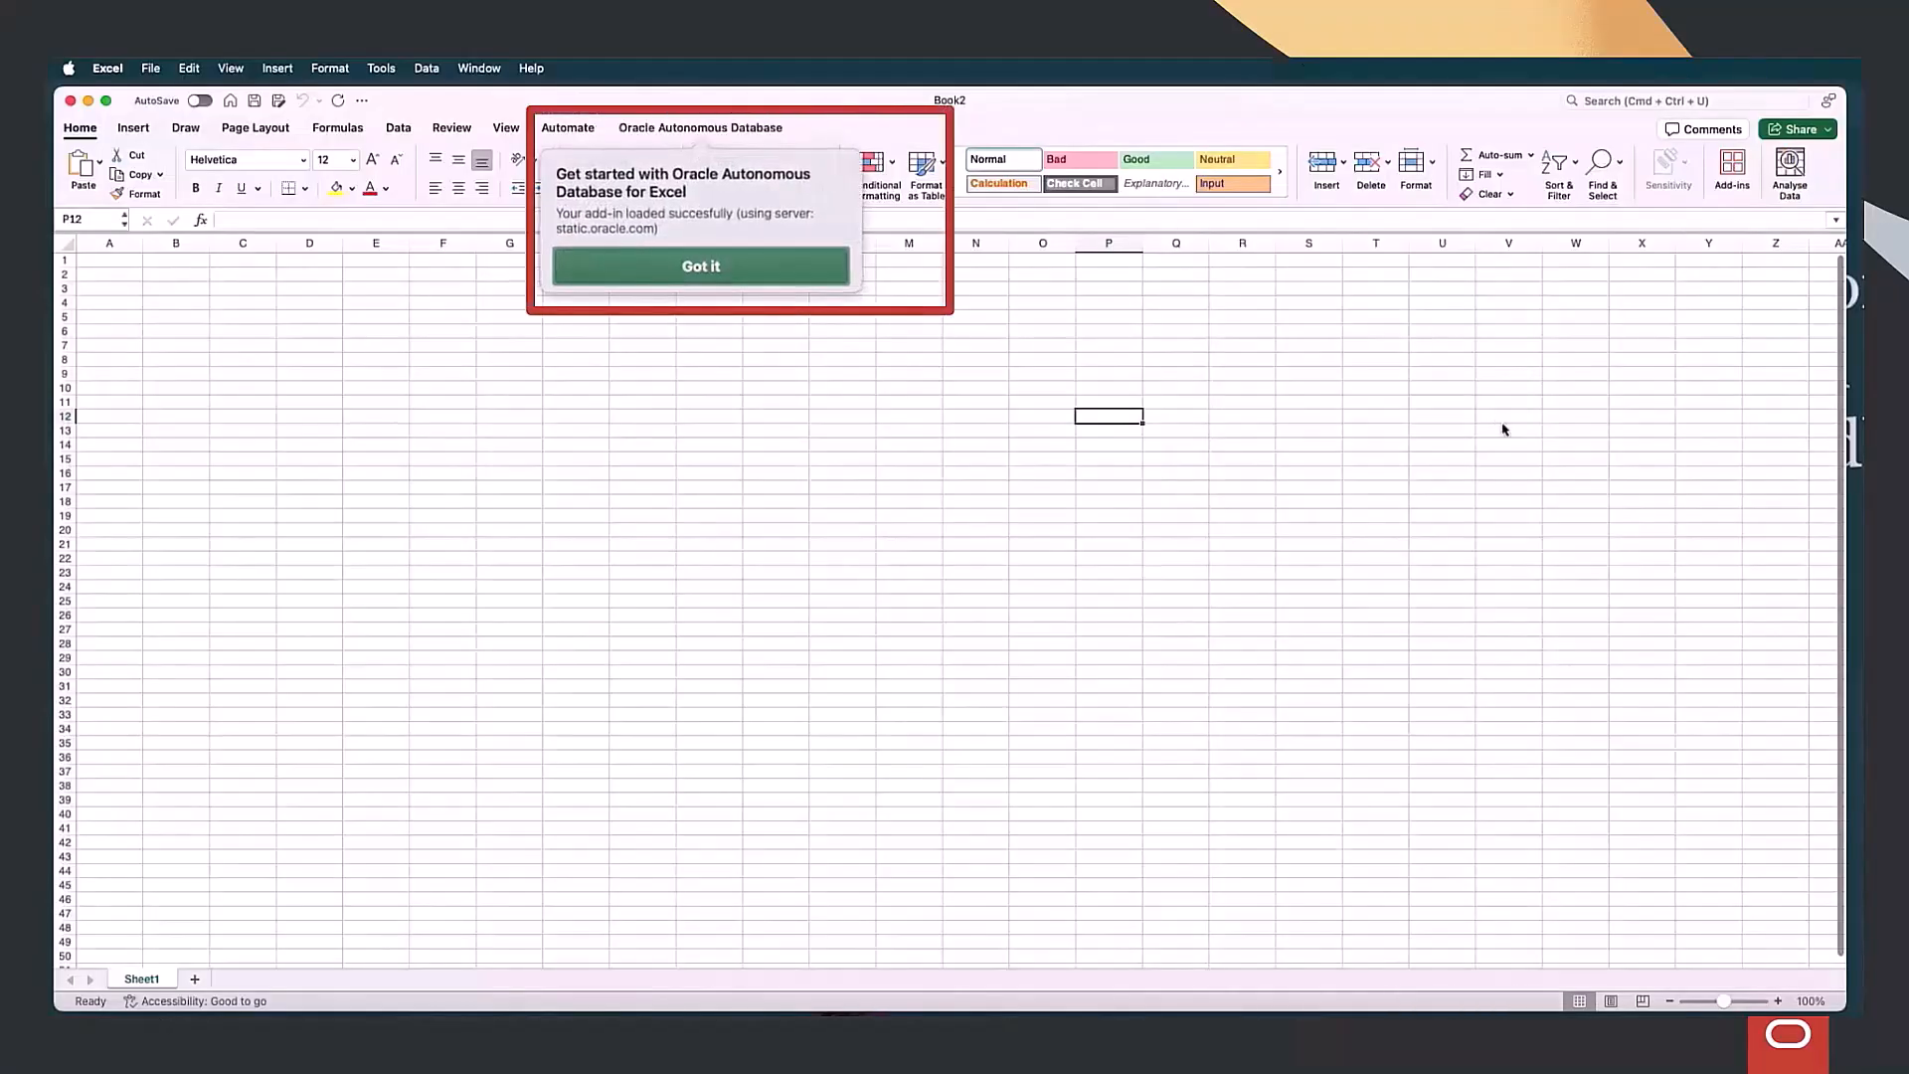
Dismiss the add-in notice, connect via General Connection and run SELECT * FROM ECOMMERCE.active_products_over_50.
{"action": "left_click", "coordinate": [699, 265]}
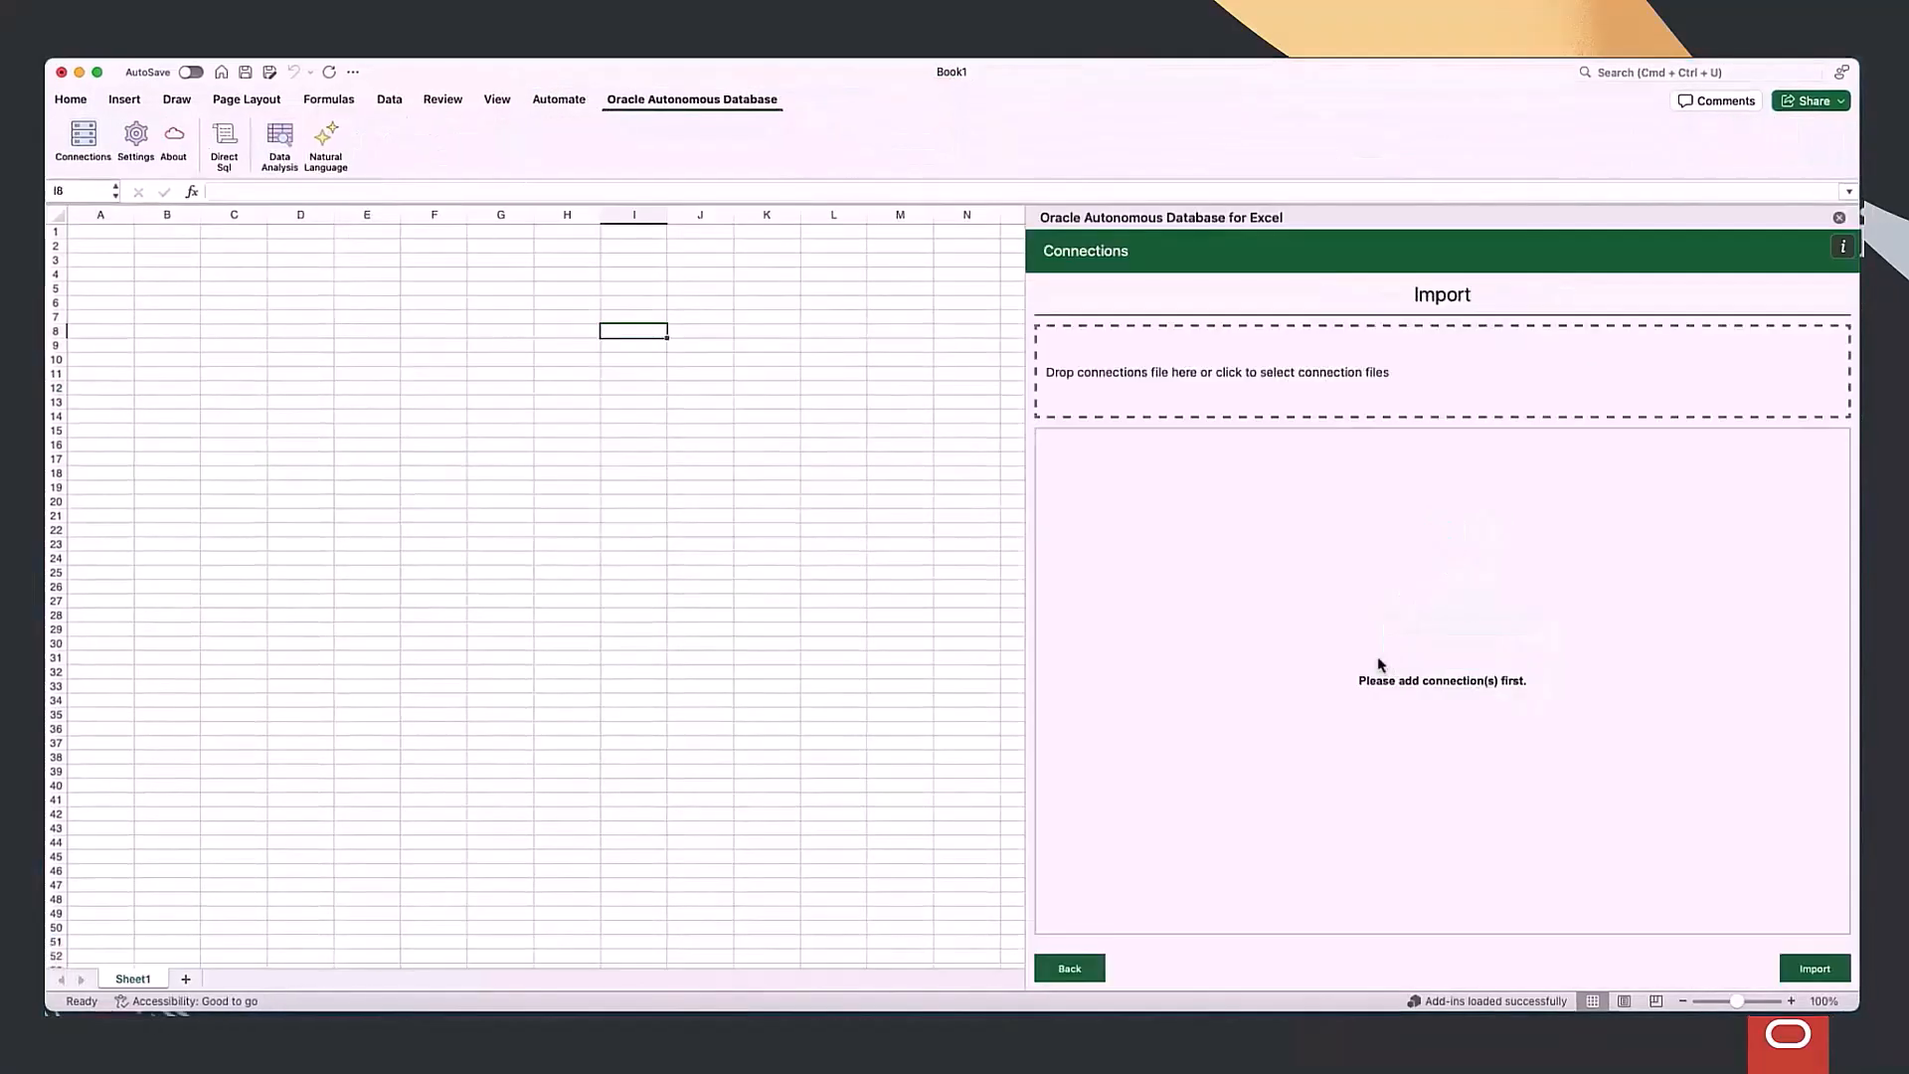
{"action": "left_click", "coordinate": [1833, 332]}
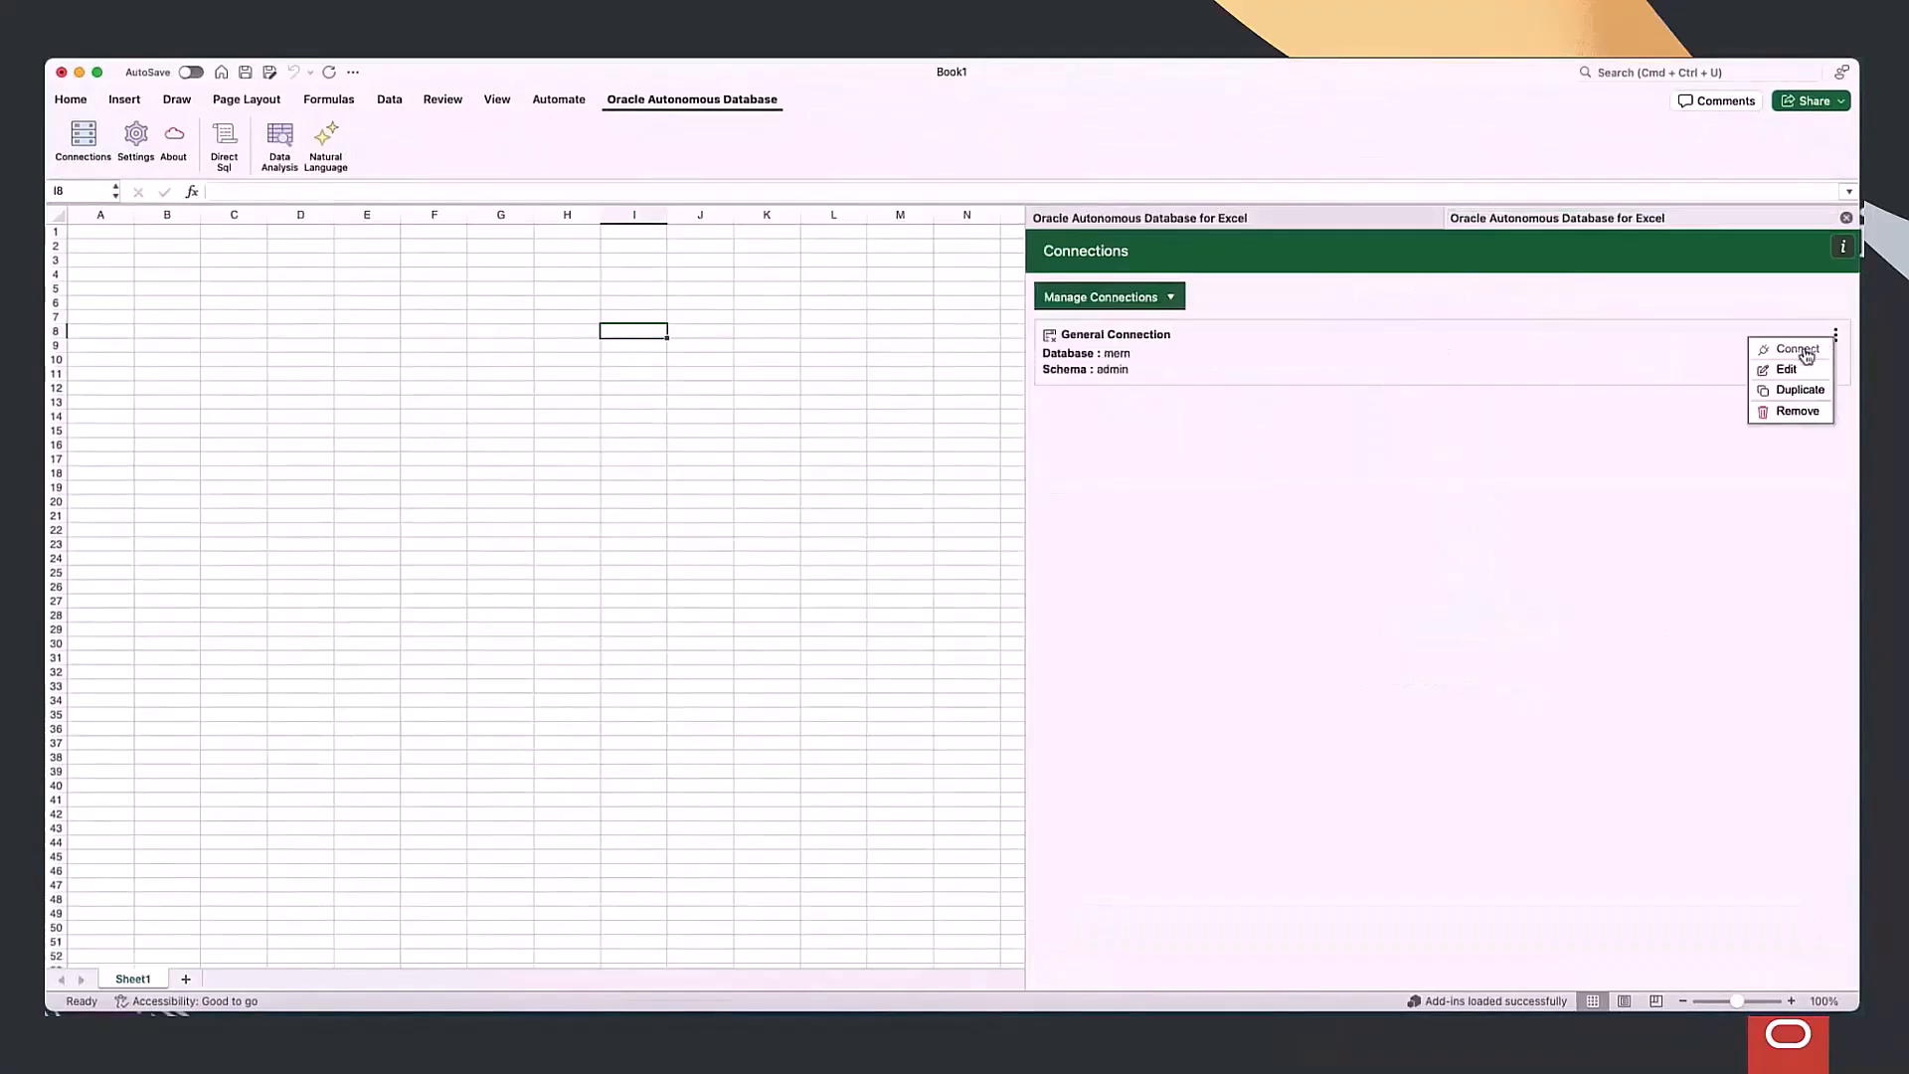
{"action": "left_click", "coordinate": [1798, 348]}
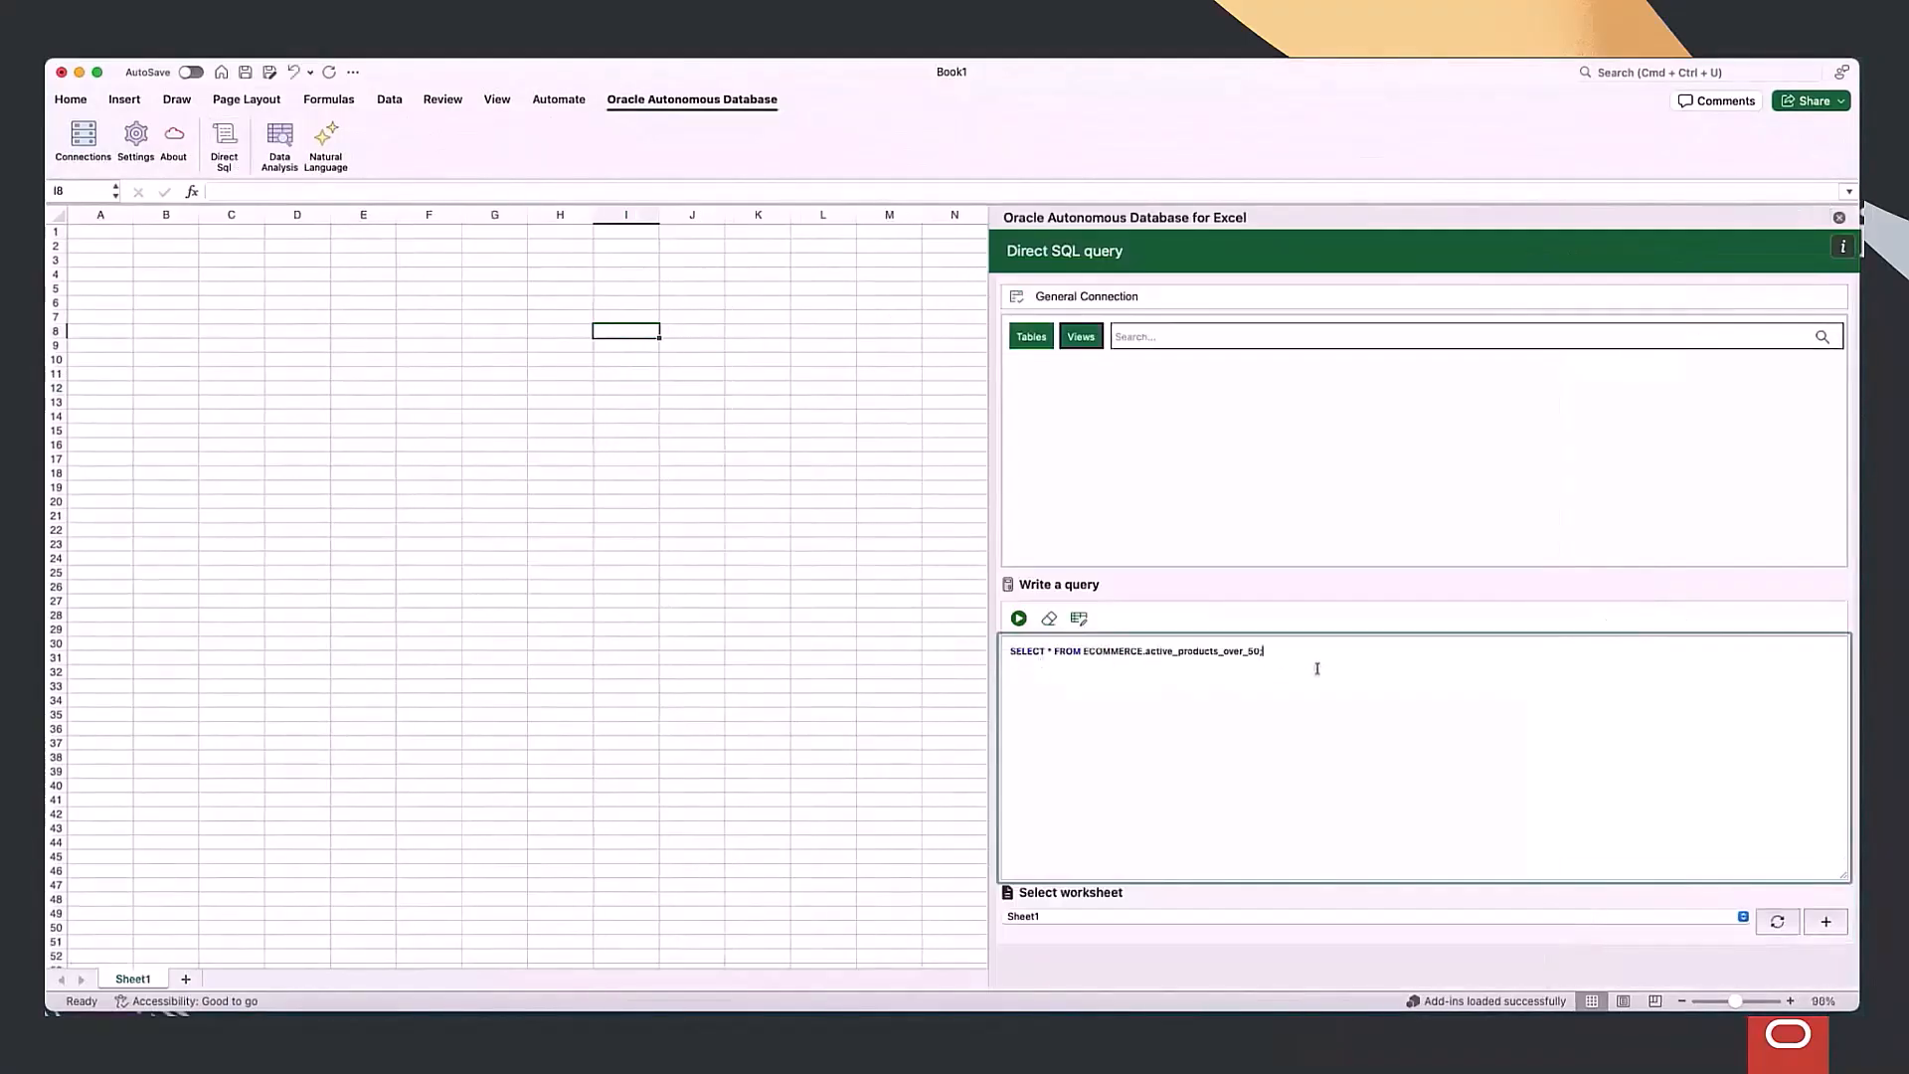
{"action": "left_click", "coordinate": [1018, 616]}
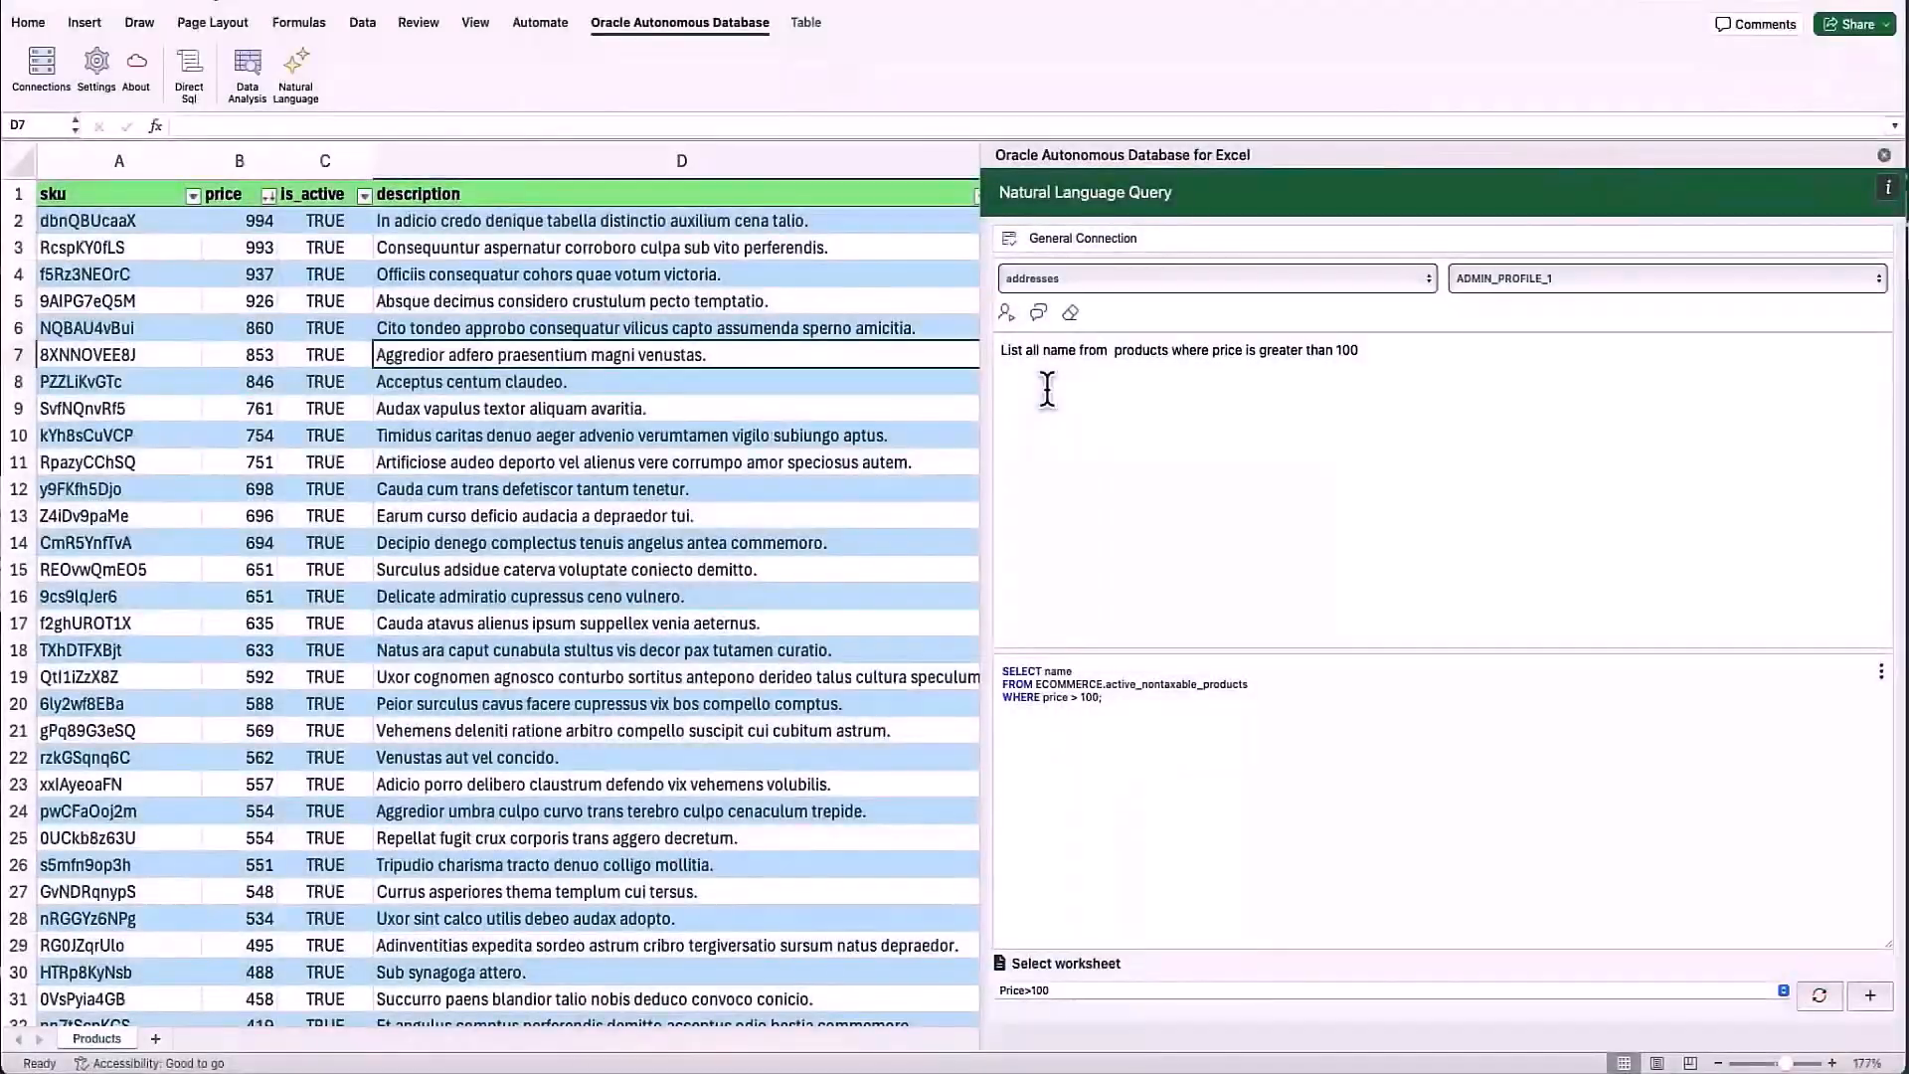
Execute the generated SQL so product names priced over 100 land in the Price>100 sheet.
{"action": "left_click", "coordinate": [1881, 670]}
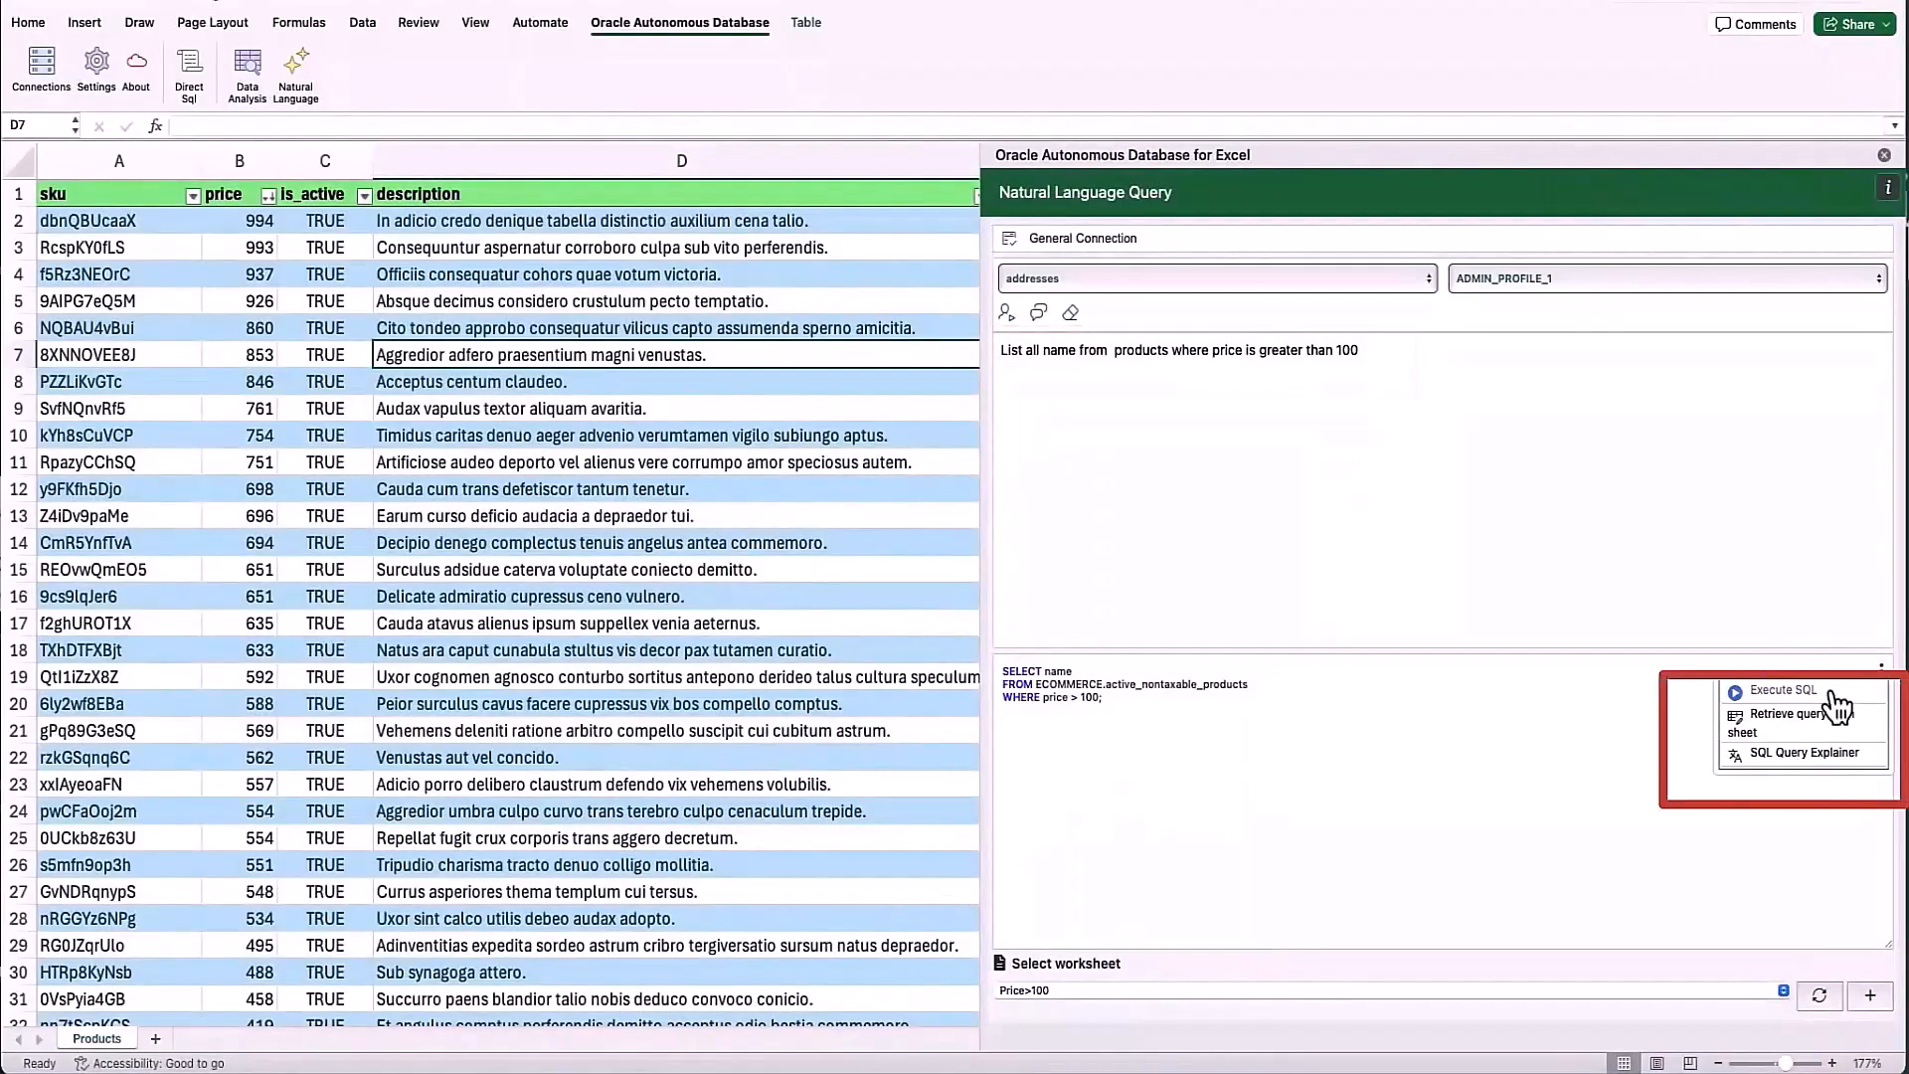
{"action": "left_click", "coordinate": [1791, 689]}
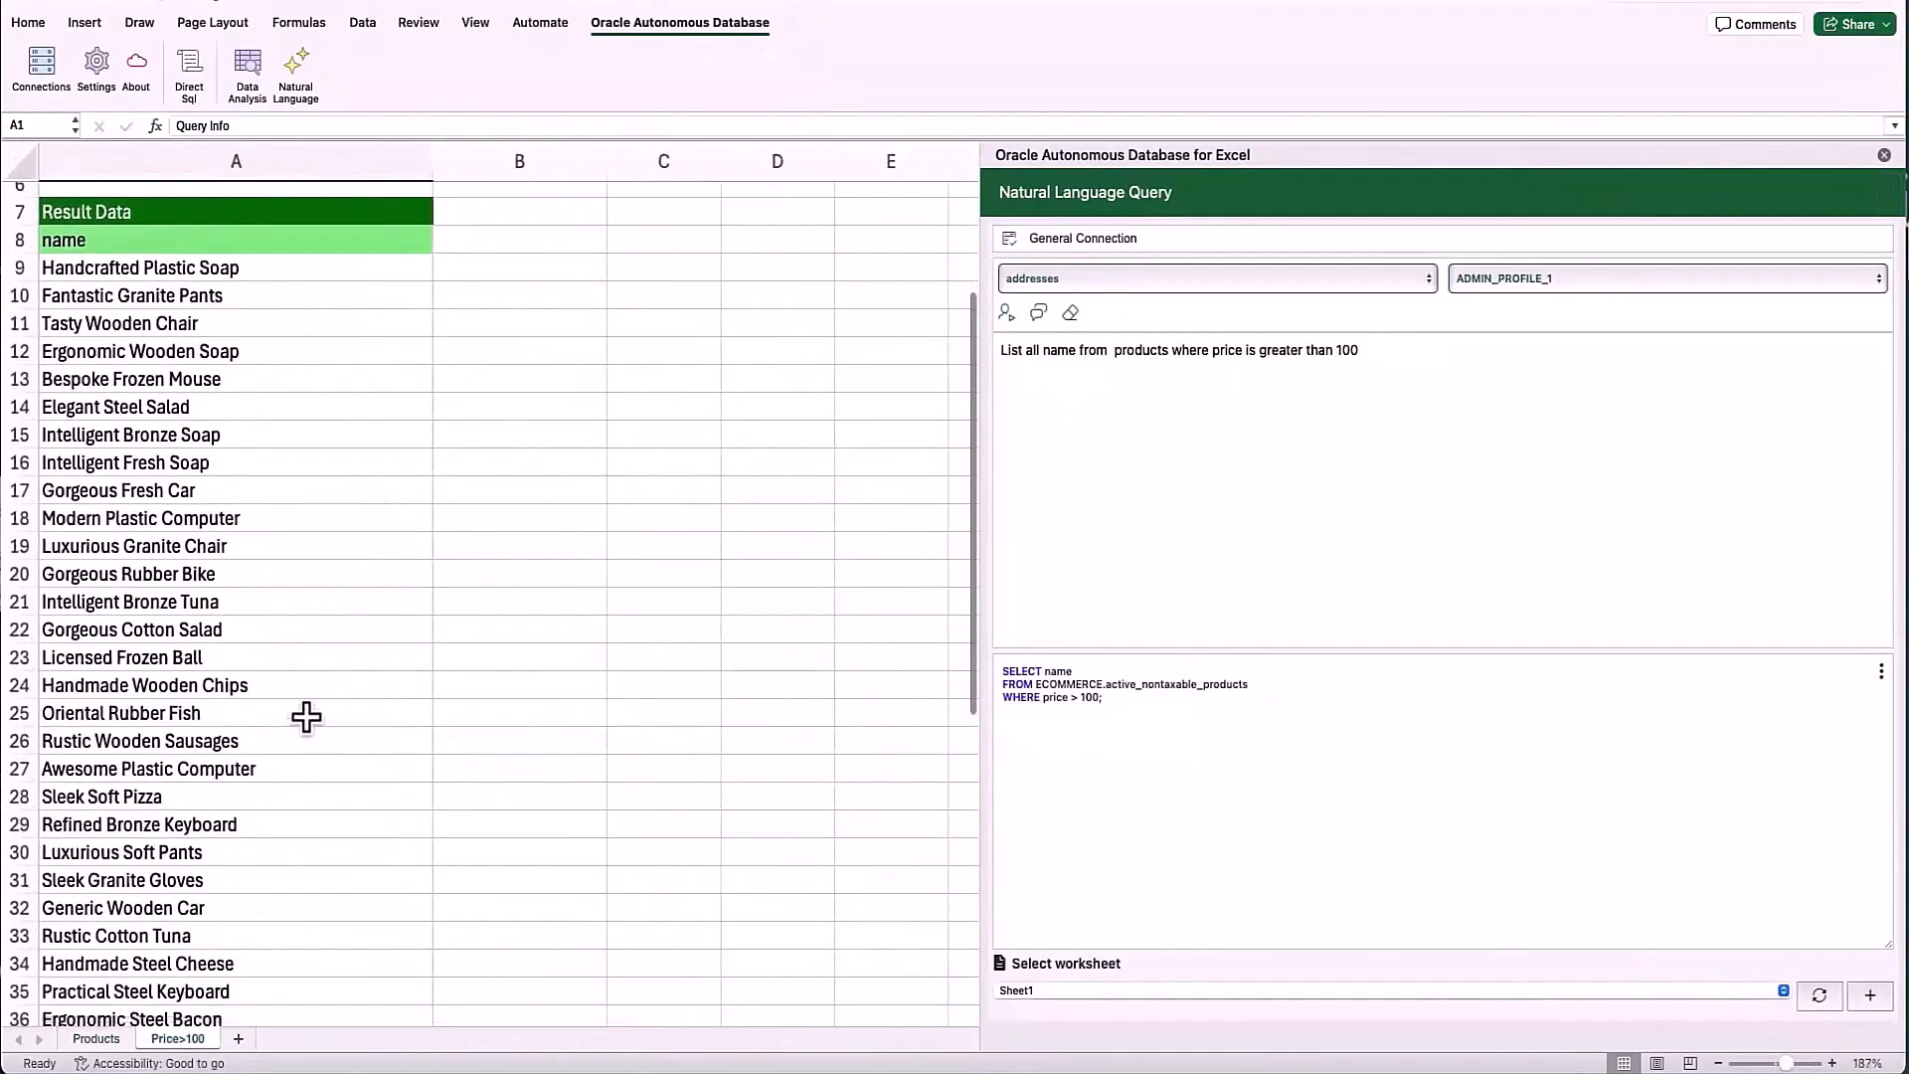
{"action": "scroll", "scroll_direction": "up", "scroll_amount": 3}
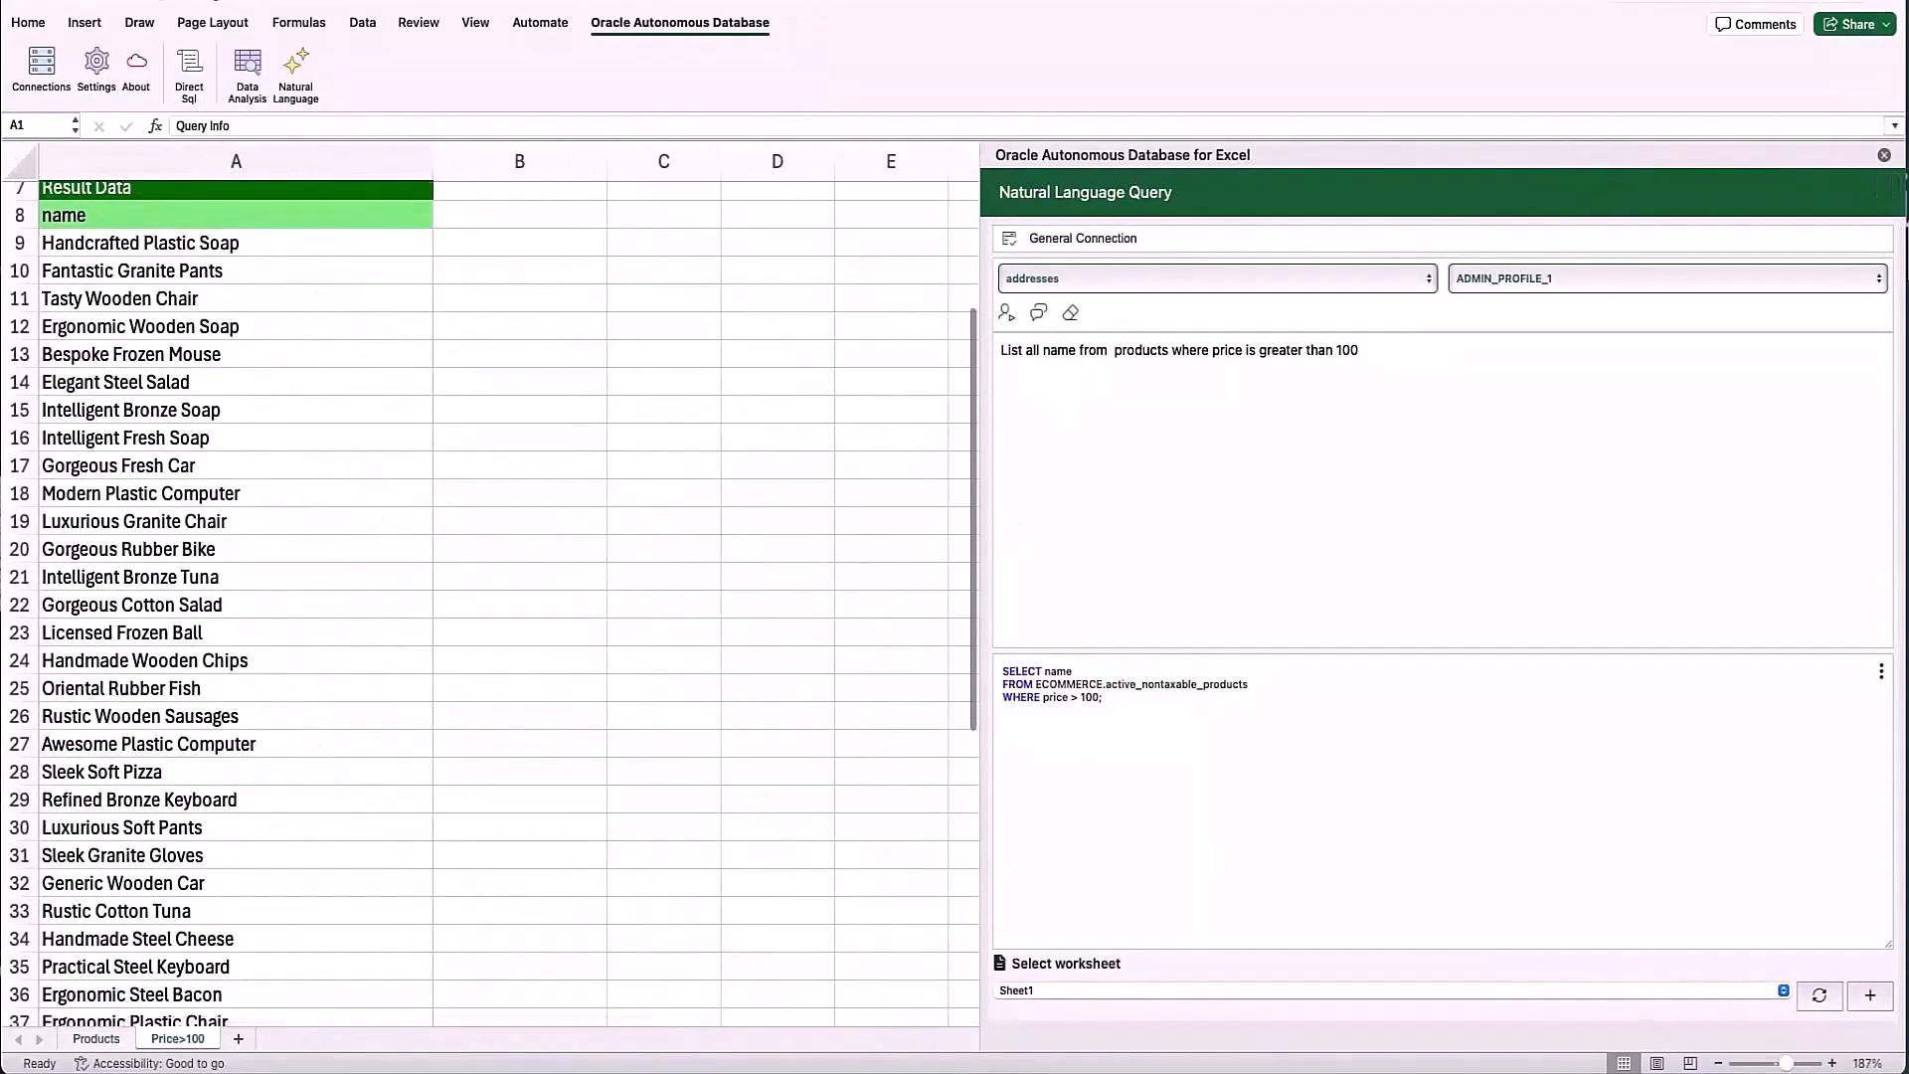